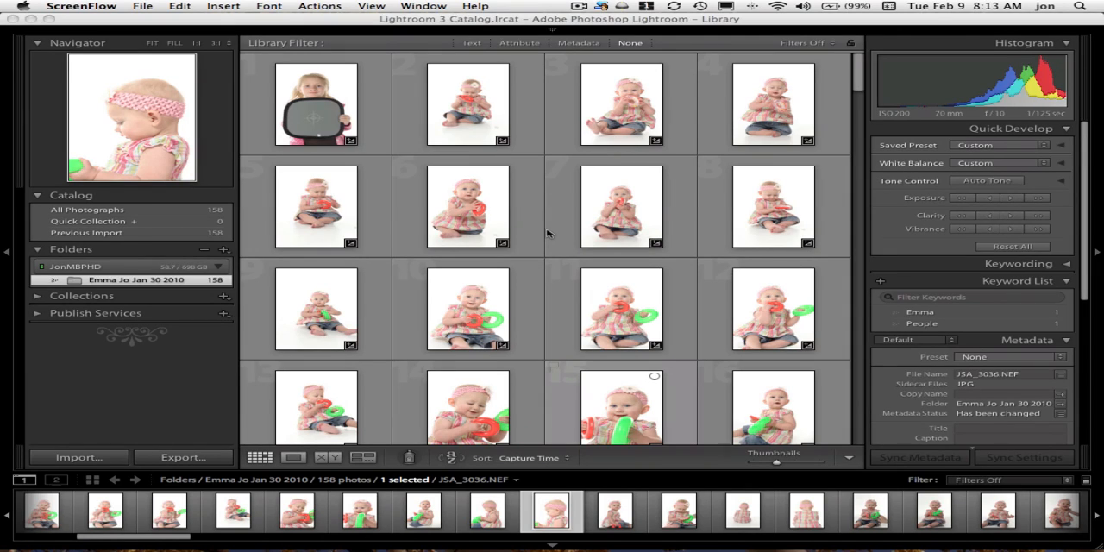
mouse_move(330, 258)
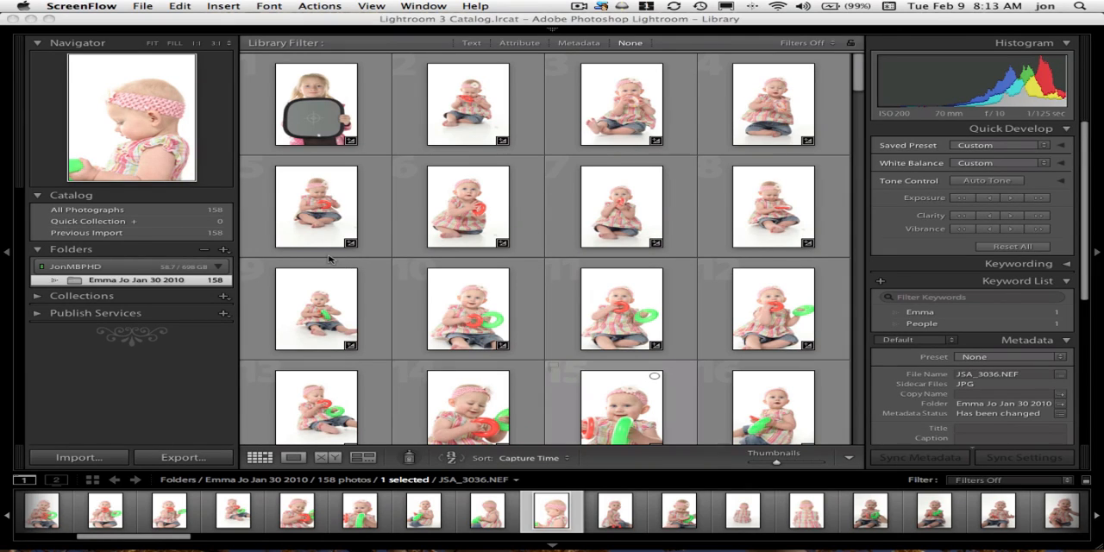
mouse_move(202, 67)
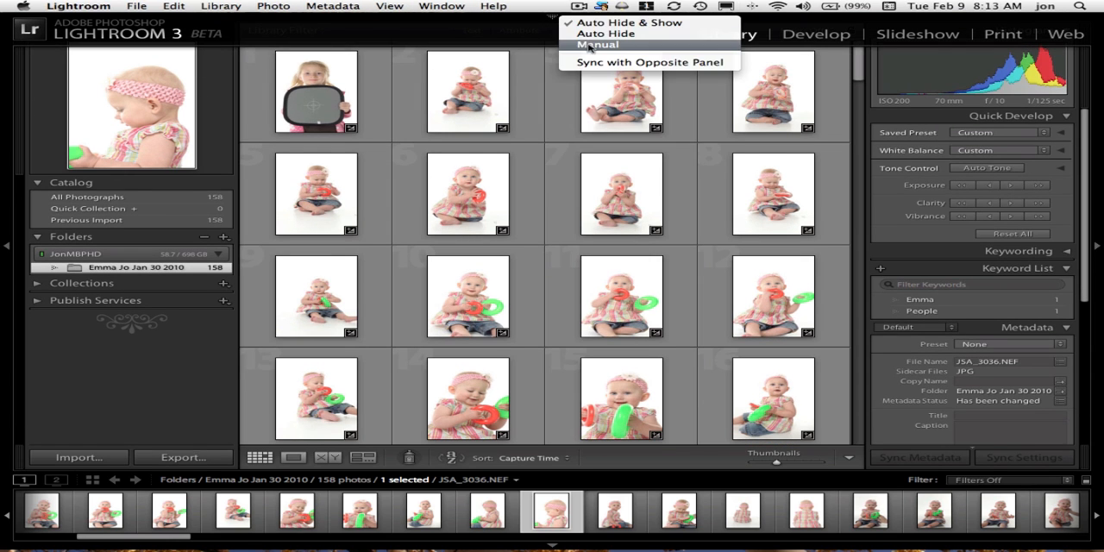
Step: Set the module header to Manual hiding and open the File menu
left_click(603, 44)
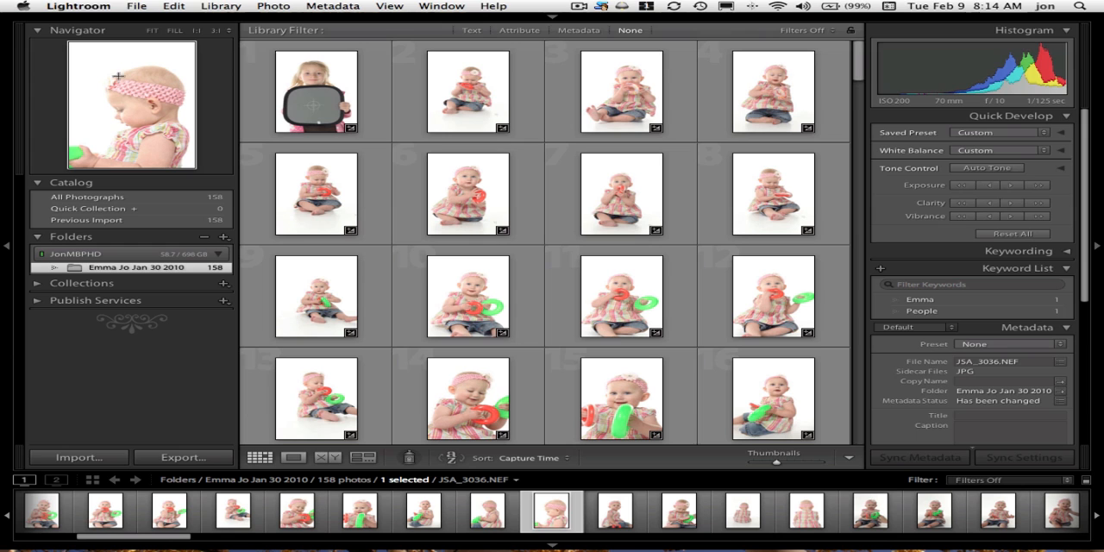
left_click(139, 9)
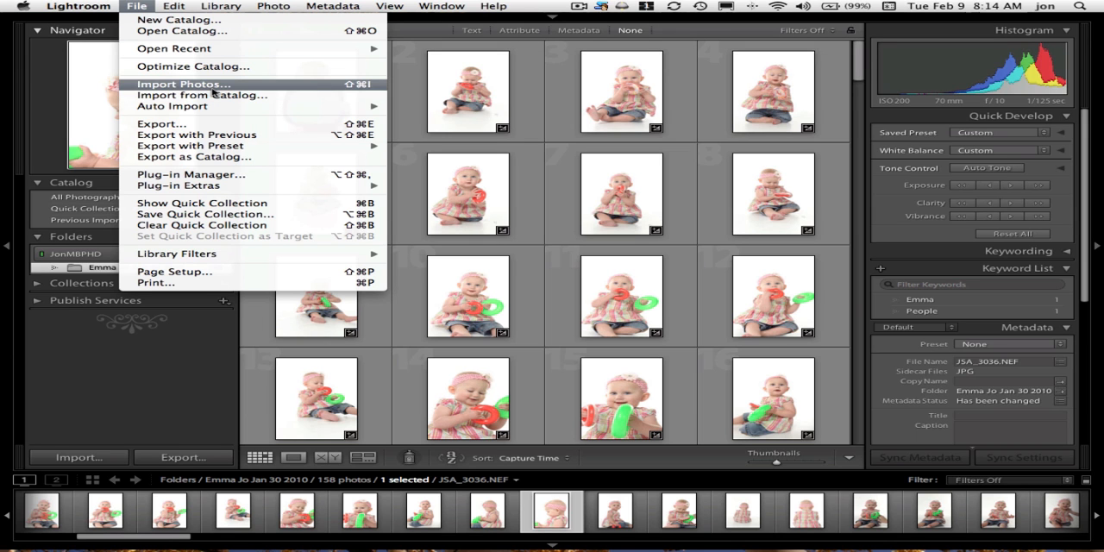
Step: Choose the 2010 > Elberta Jan 10 folder (120 photos) as the import source
left_click(171, 86)
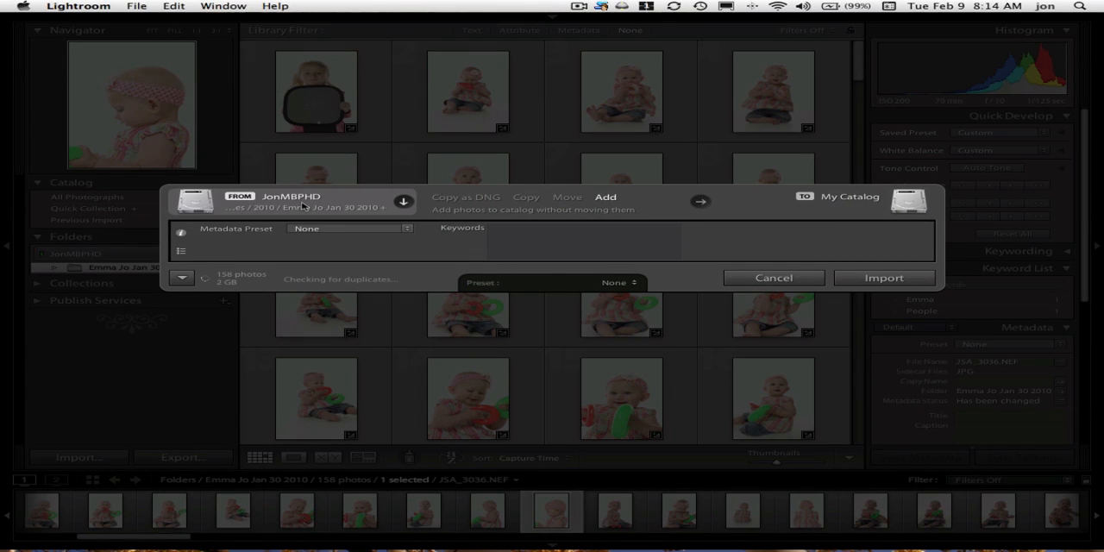
left_click(406, 200)
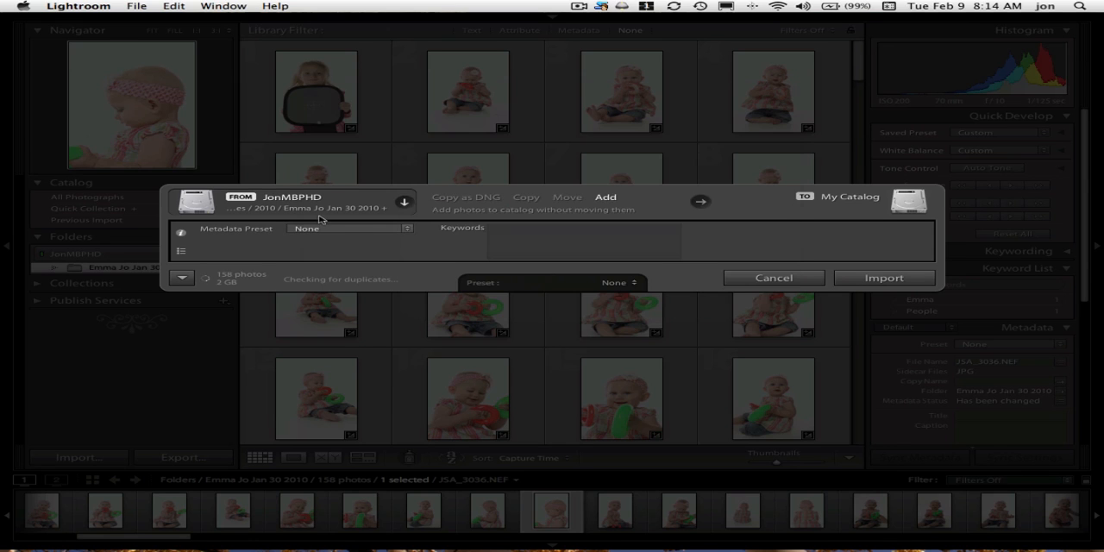
left_click(403, 198)
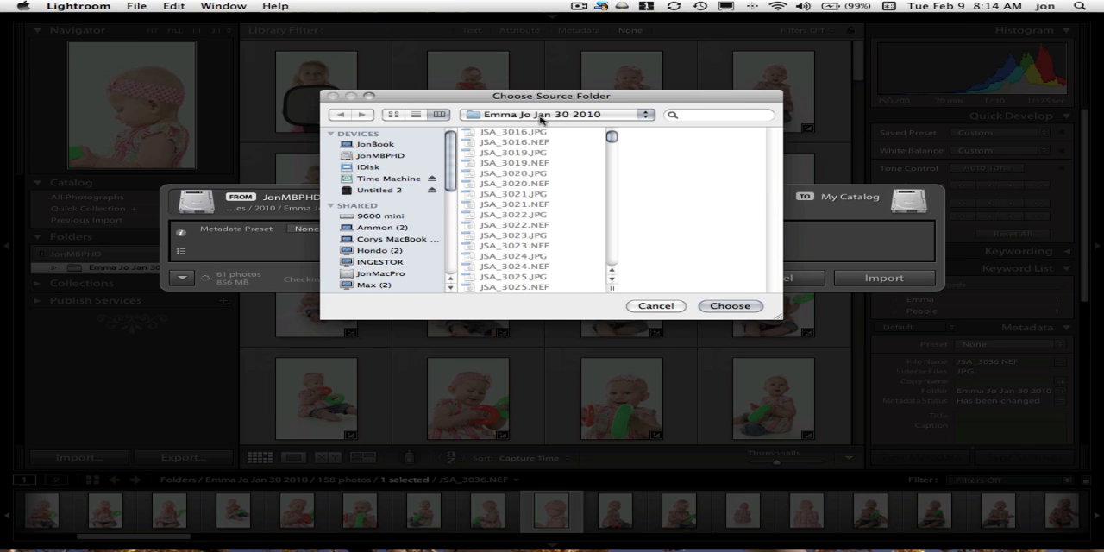
left_click(551, 114)
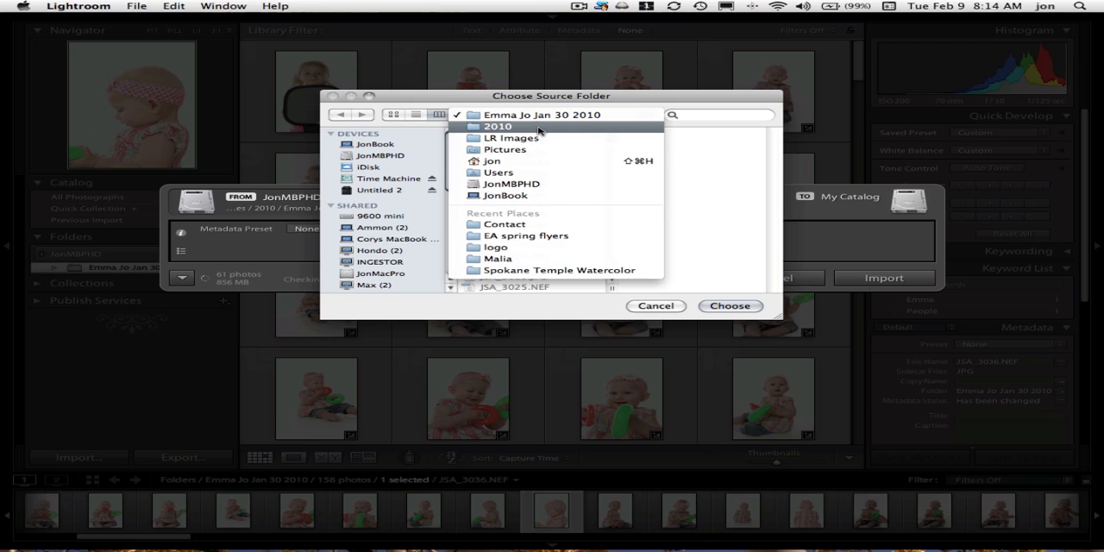
left_click(496, 125)
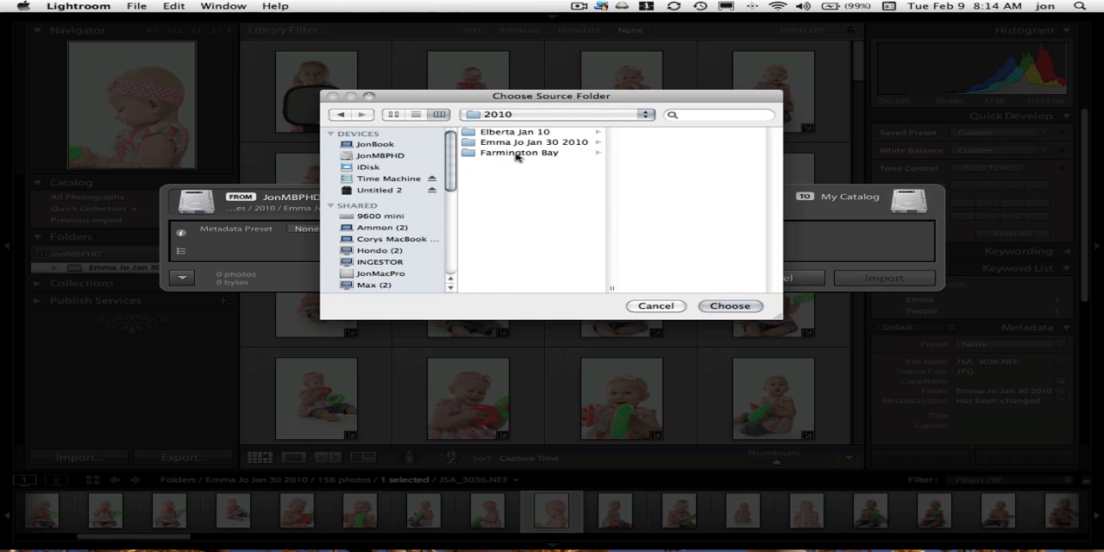
left_click(516, 153)
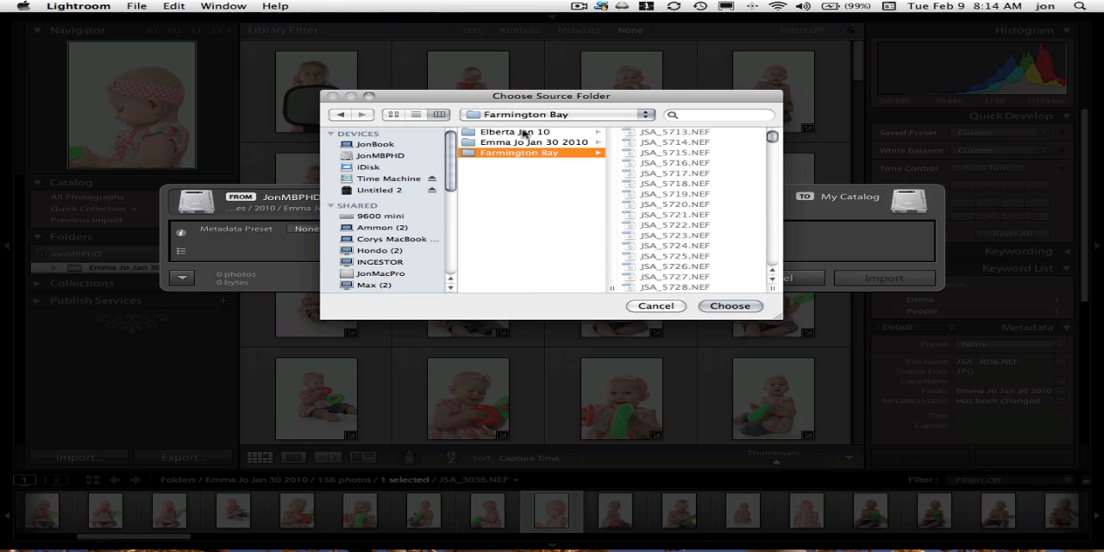
left_click(515, 131)
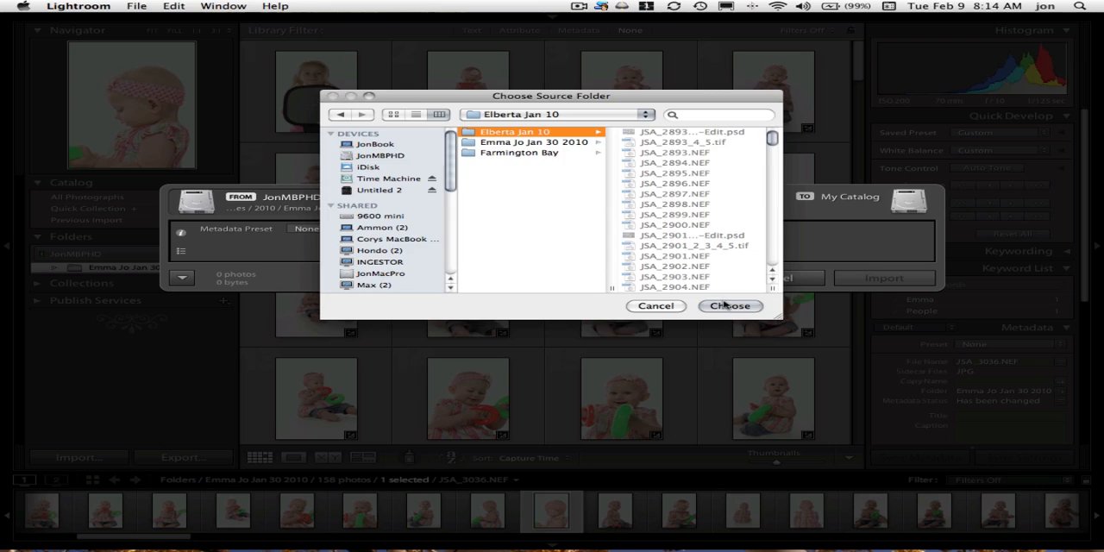
left_click(730, 306)
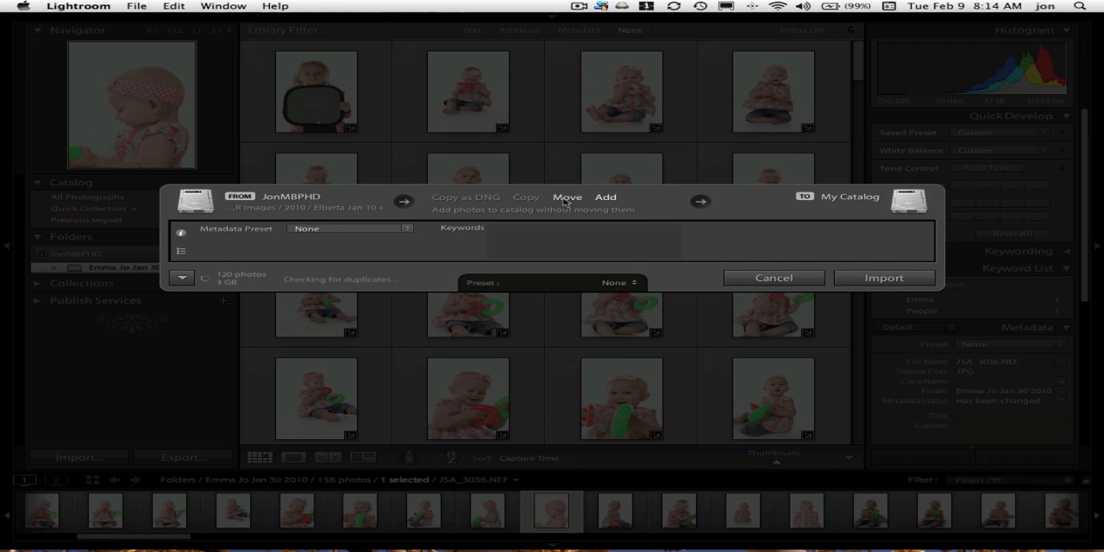
Step: Set the import mode to Copy and enable Into Subfolder
left_click(526, 197)
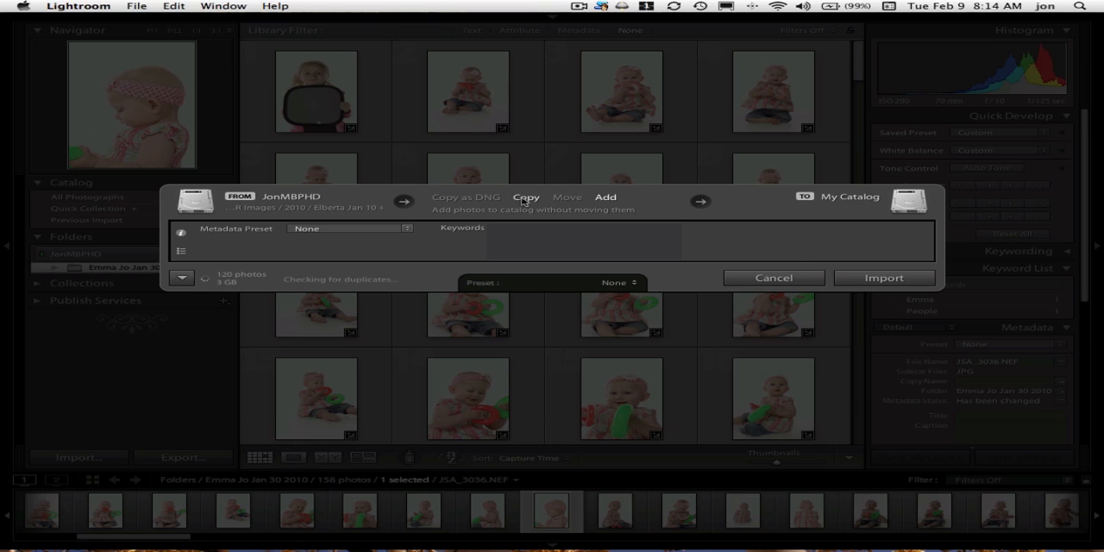
left_click(603, 196)
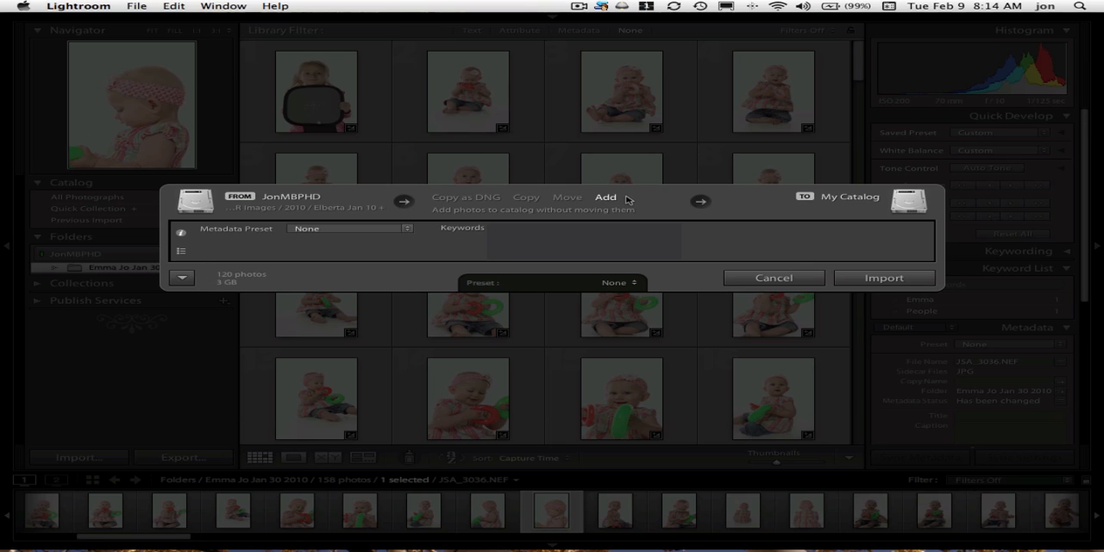
left_click(526, 197)
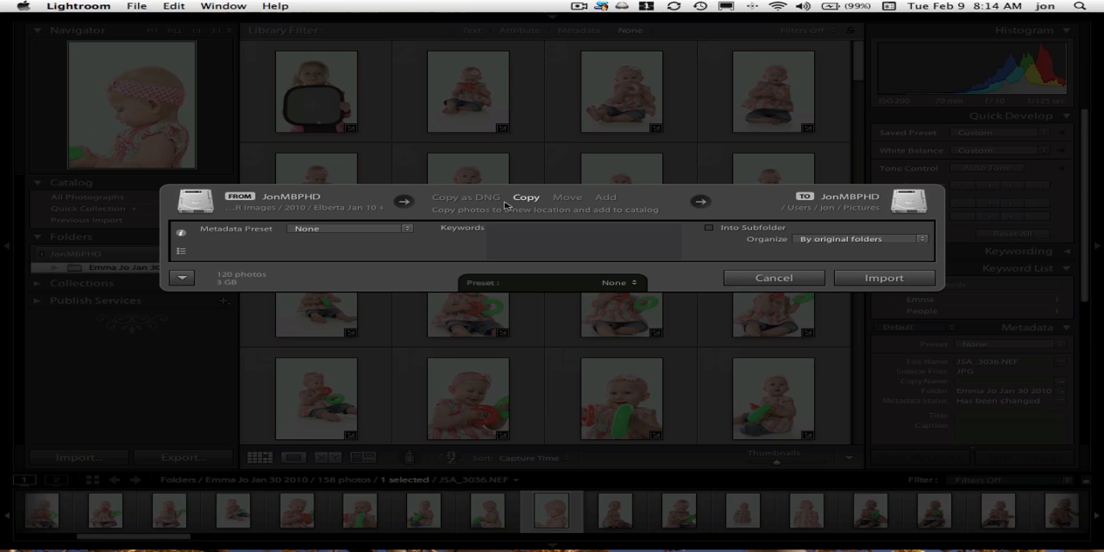
mouse_move(456, 218)
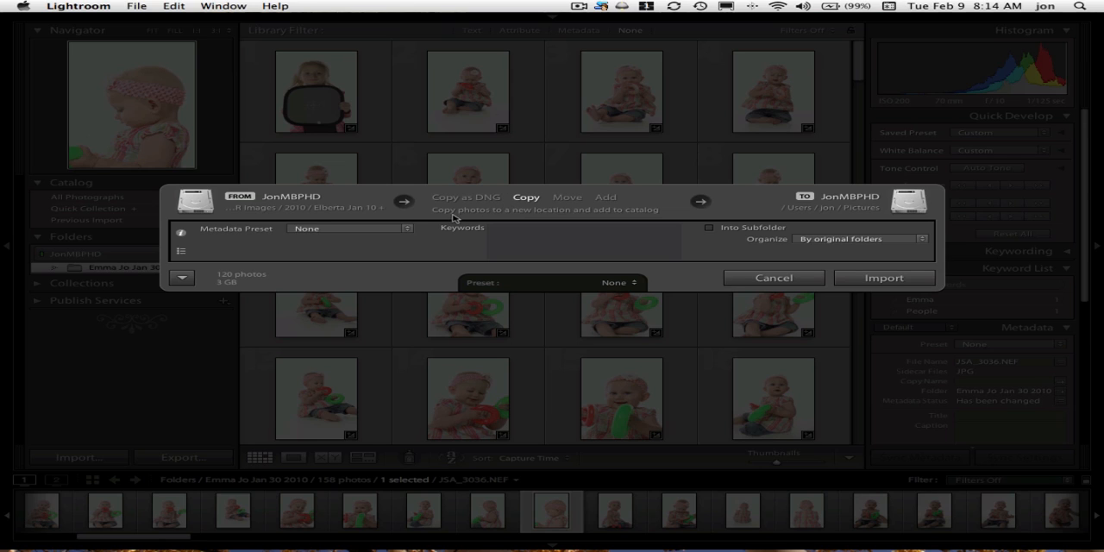
mouse_move(651, 217)
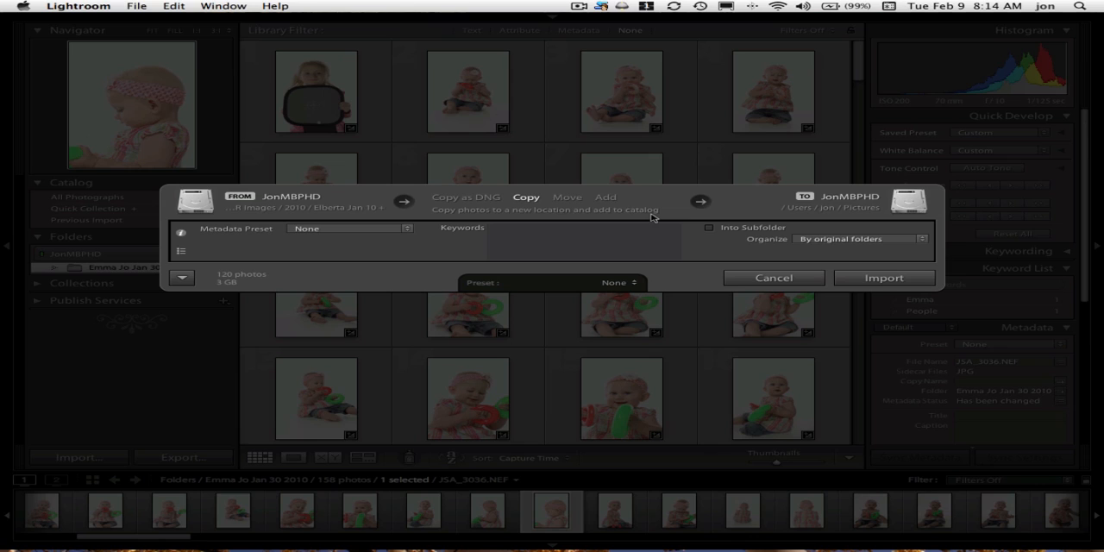
left_click(604, 196)
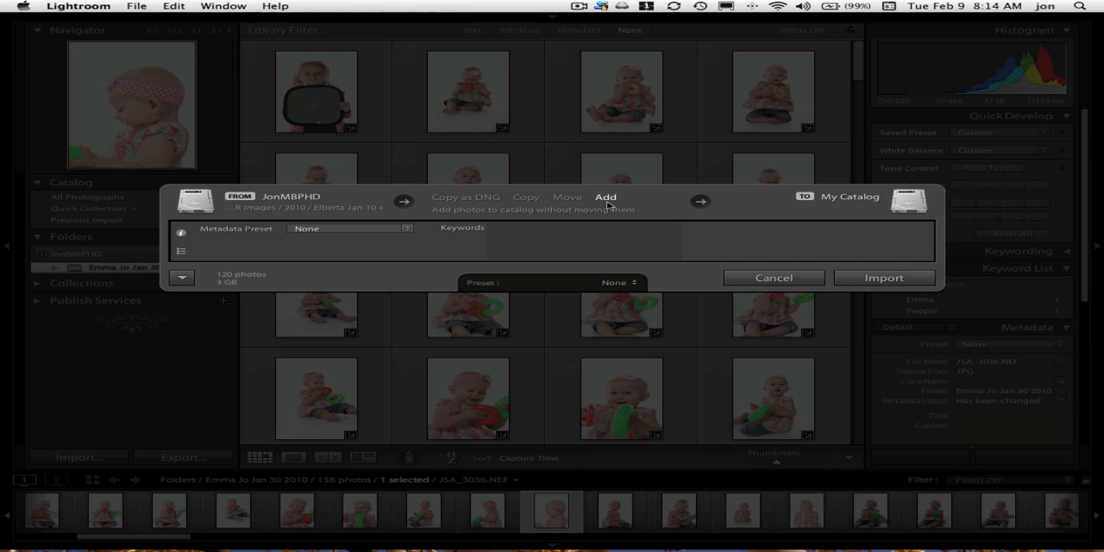
mouse_move(547, 215)
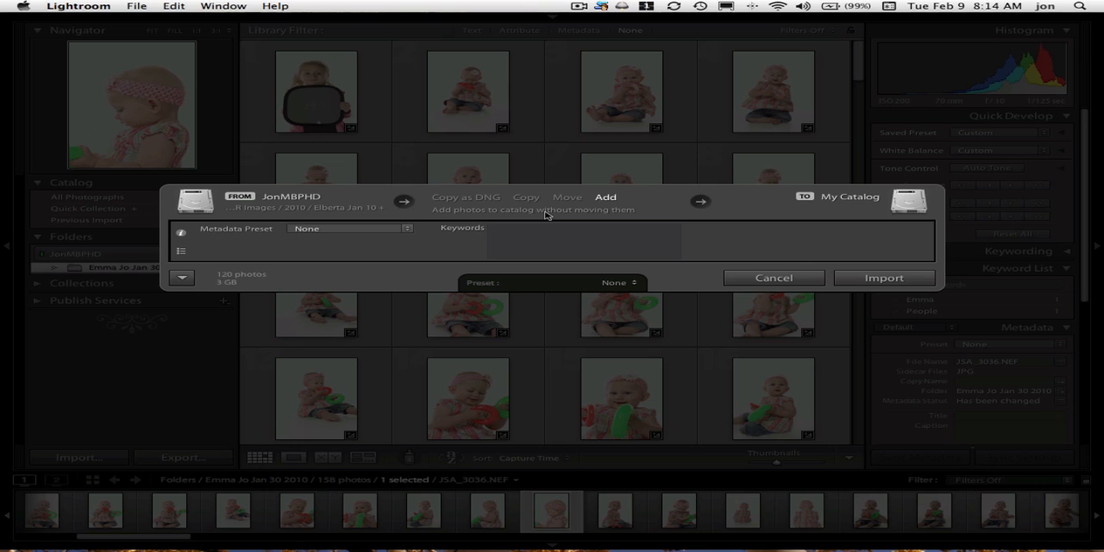
mouse_move(539, 213)
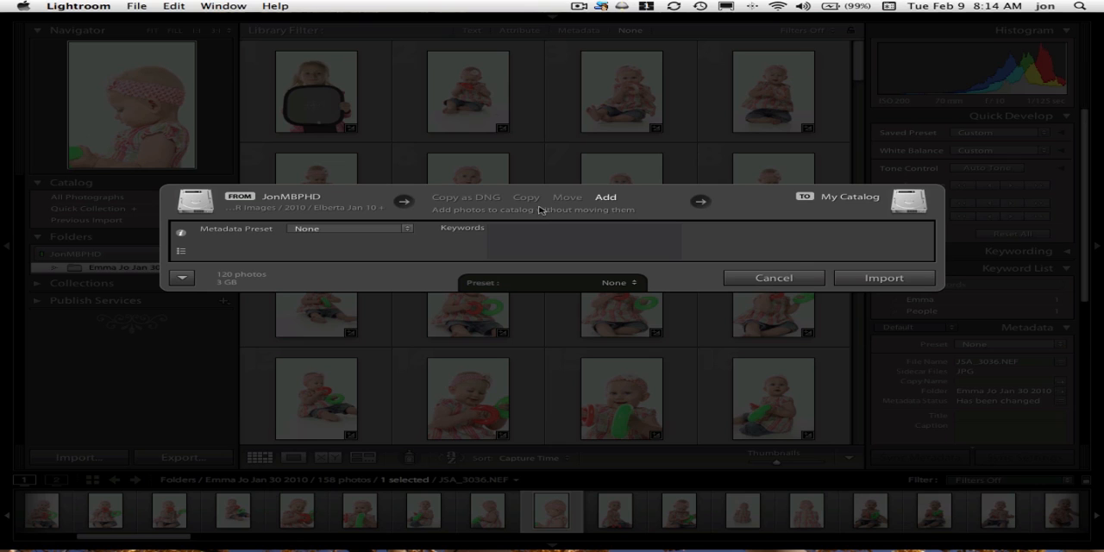
left_click(525, 197)
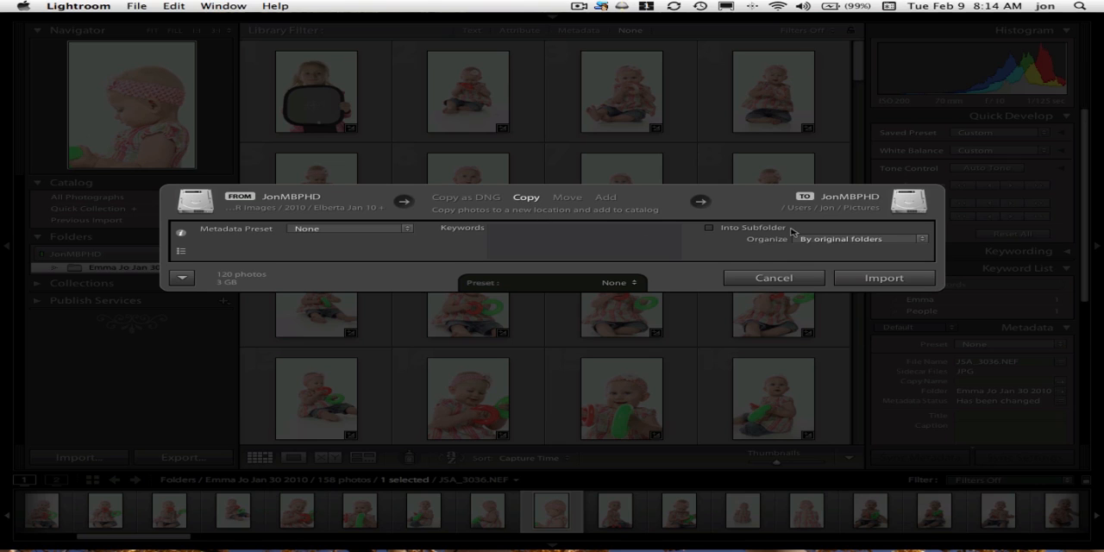
mouse_move(841, 239)
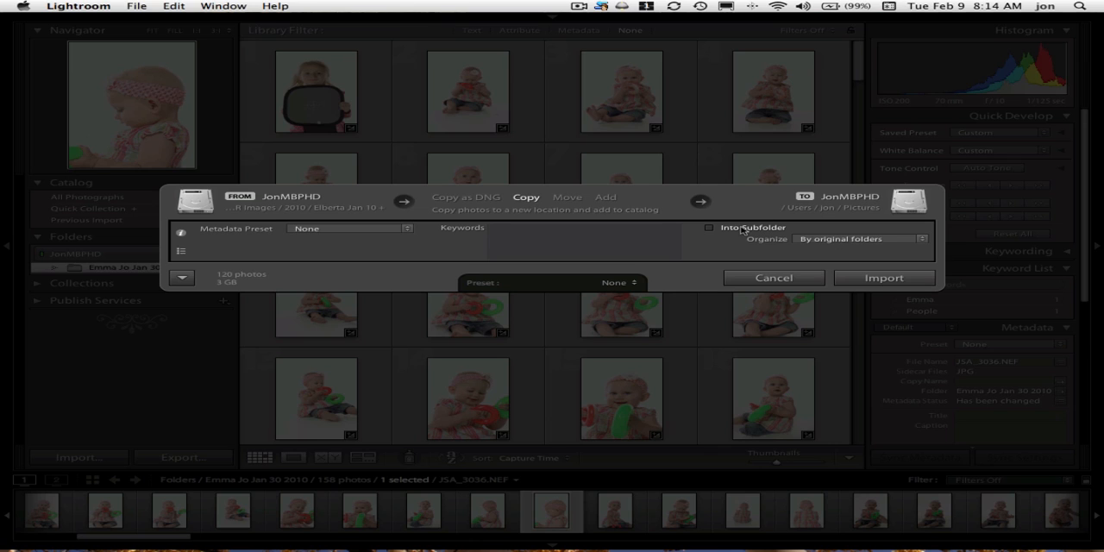
left_click(710, 228)
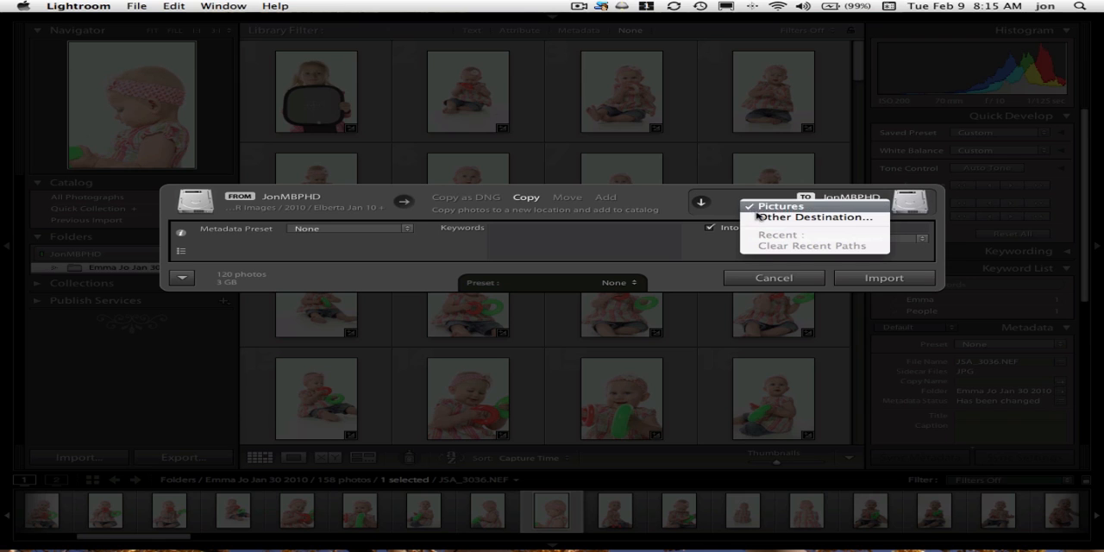
Step: Choose LR Images > 2010 as the destination folder
left_click(774, 205)
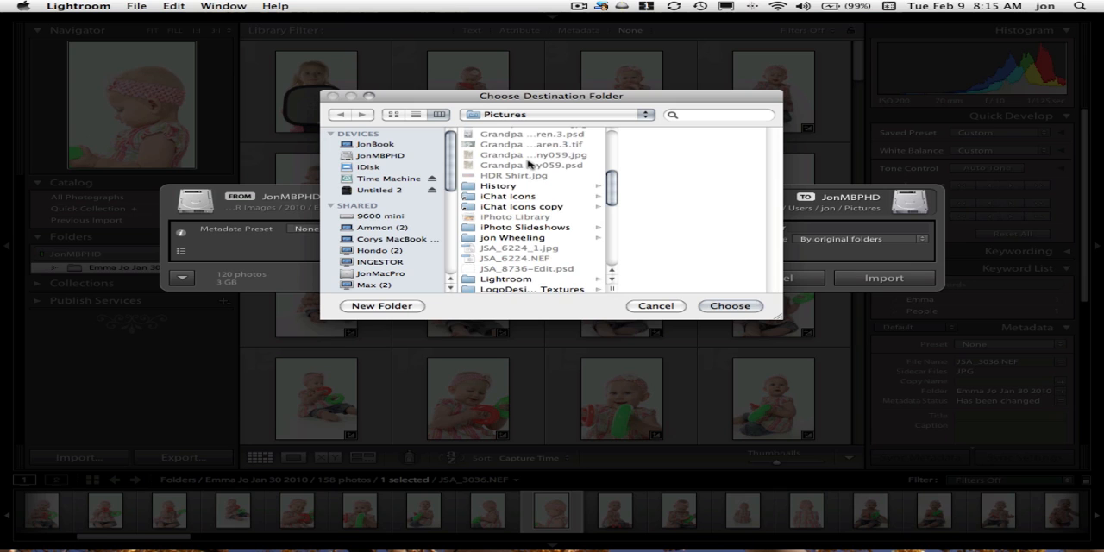
left_click(506, 259)
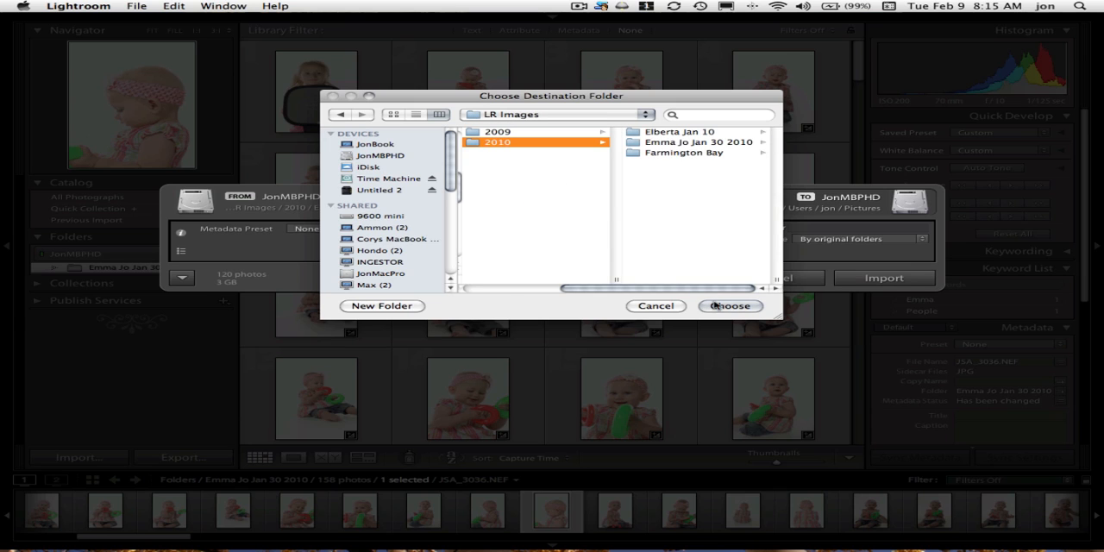
left_click(732, 306)
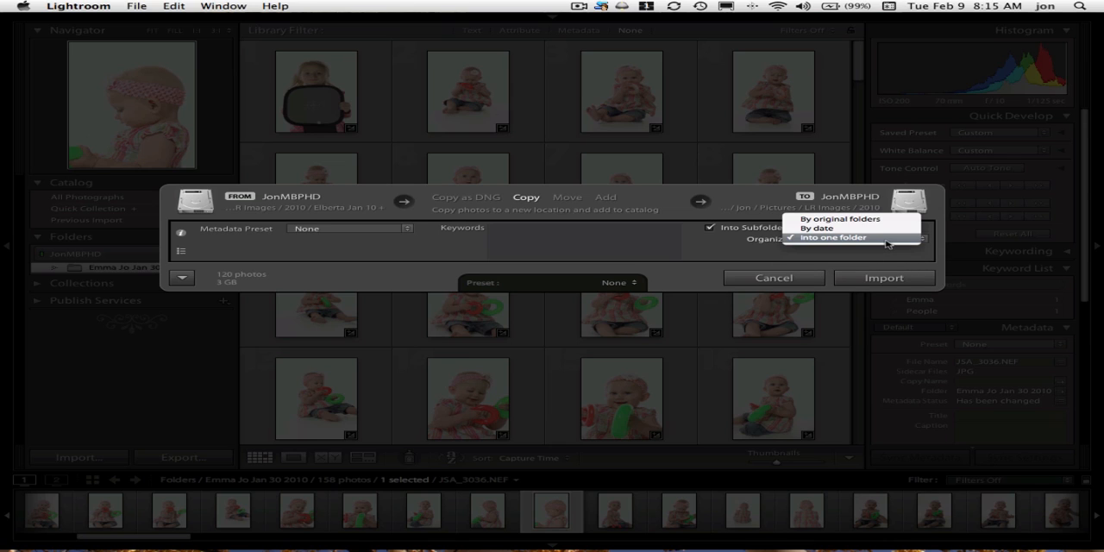
Step: Set the Organize option to Into one folder
left_click(840, 243)
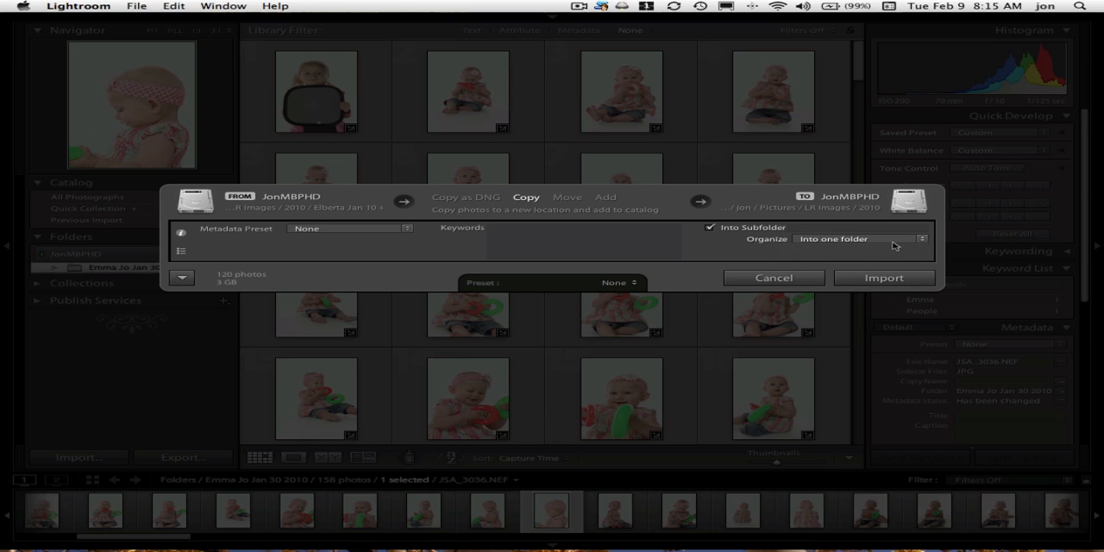
mouse_move(920, 244)
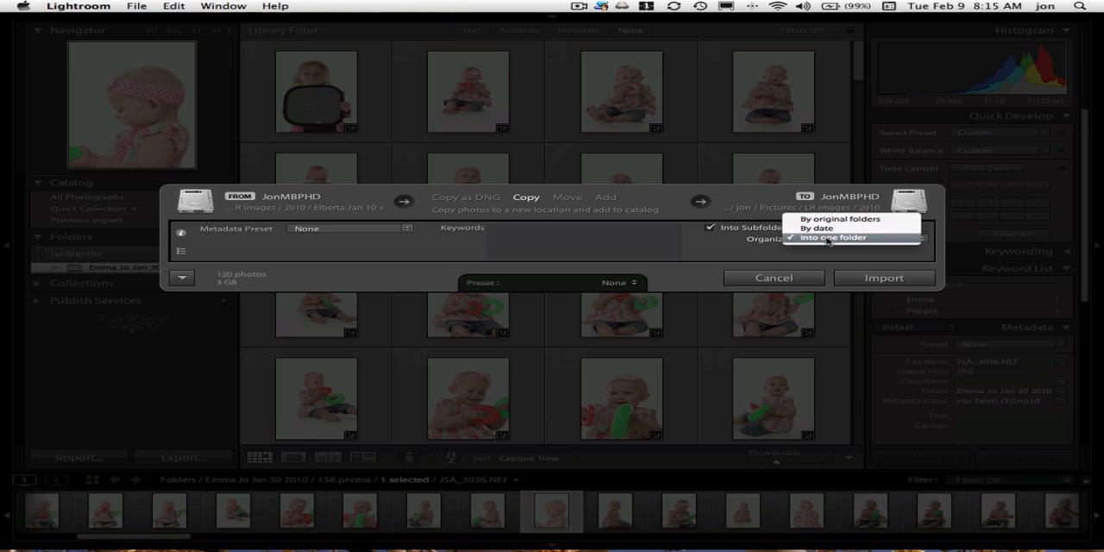
left_click(838, 238)
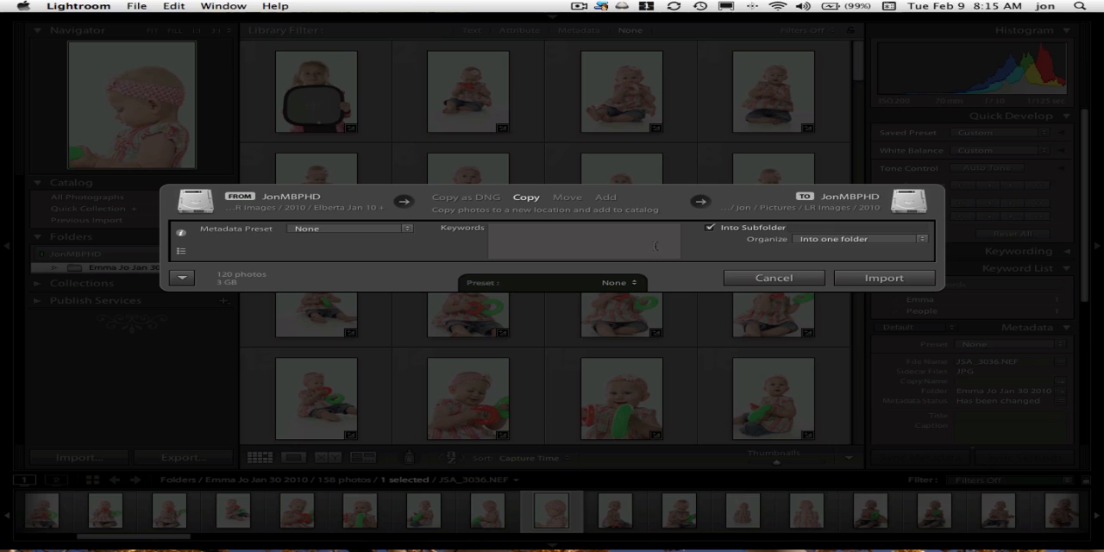
left_click(857, 239)
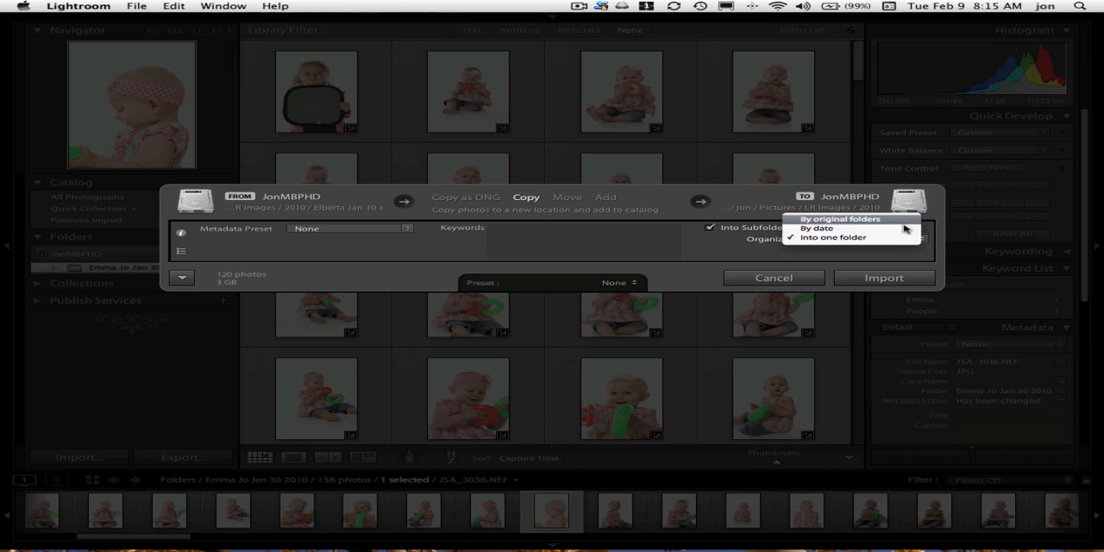
left_click(833, 237)
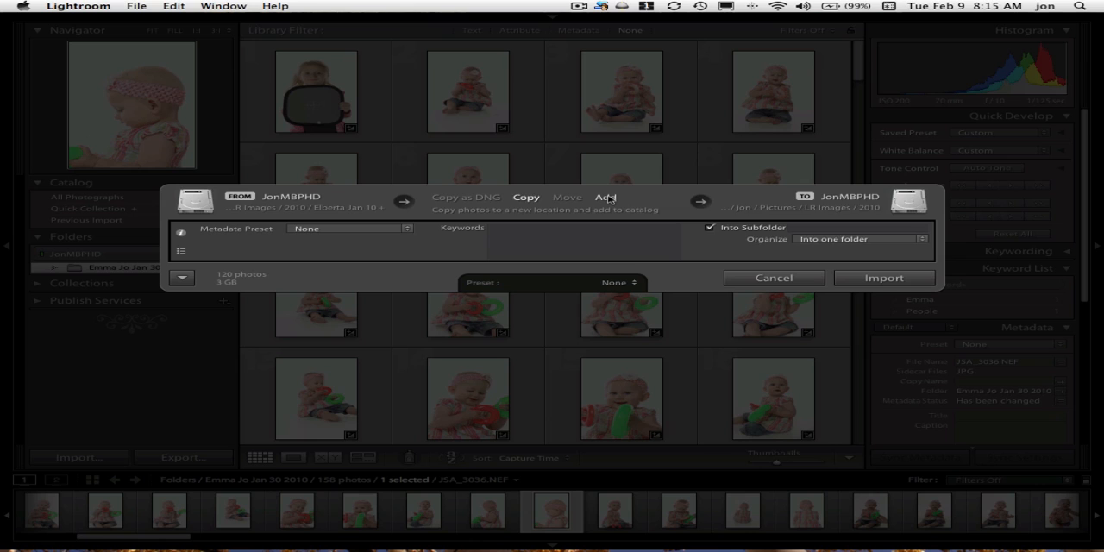
Step: Switch the import to Add and enter the keyword Elberta
left_click(604, 197)
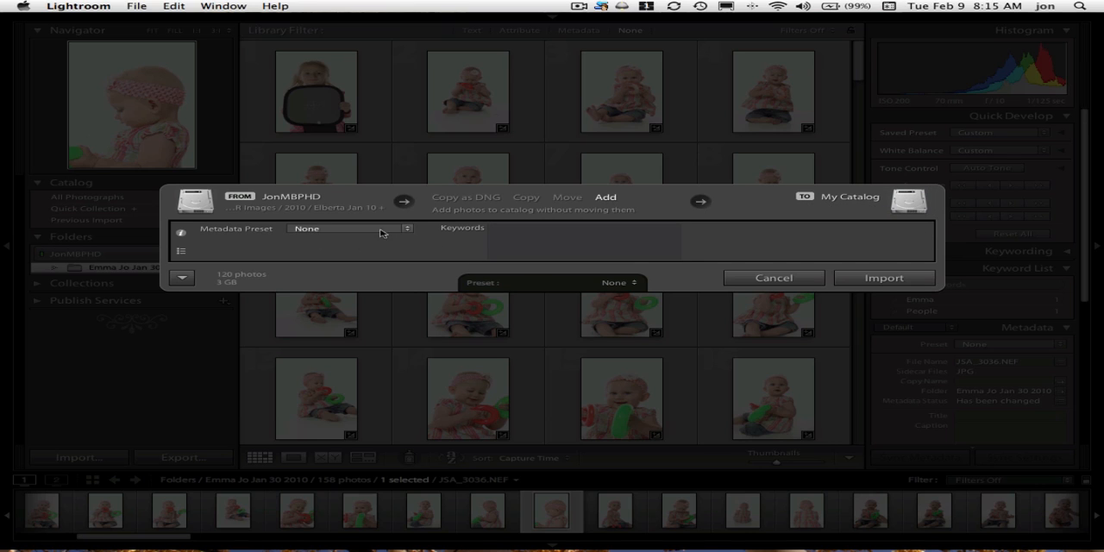
mouse_move(325, 260)
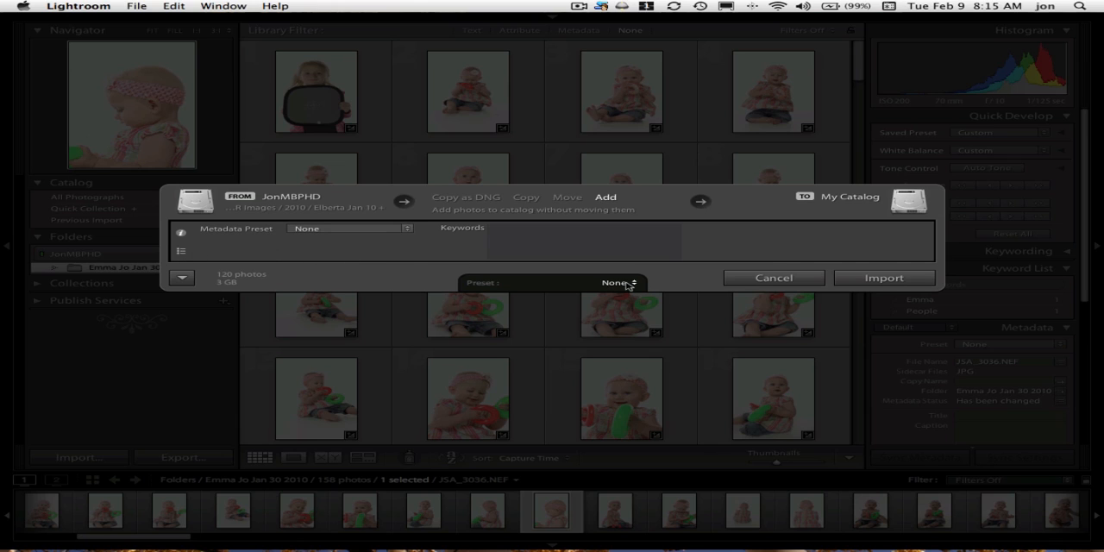
mouse_move(529, 285)
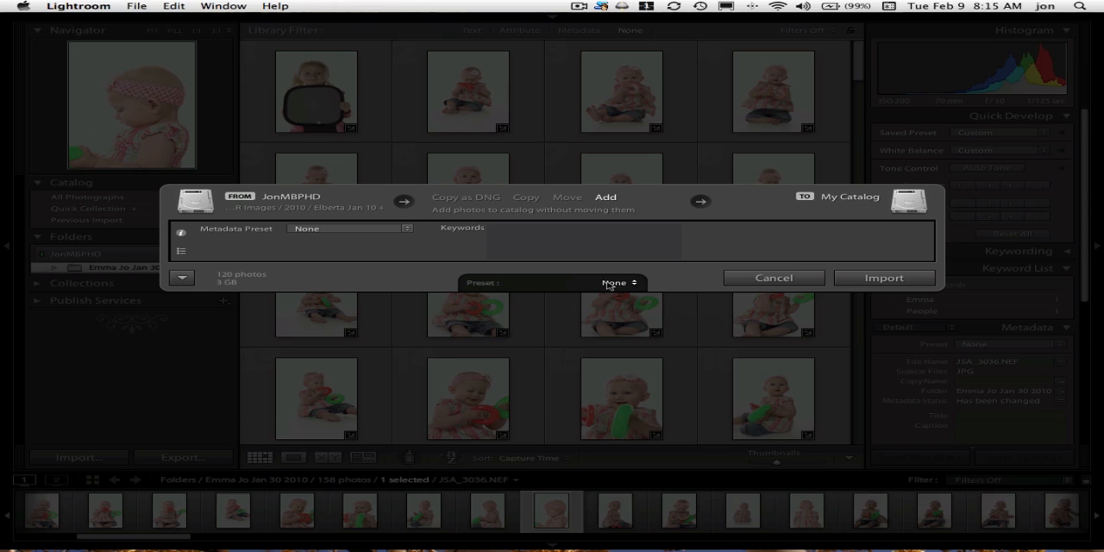
mouse_move(607, 283)
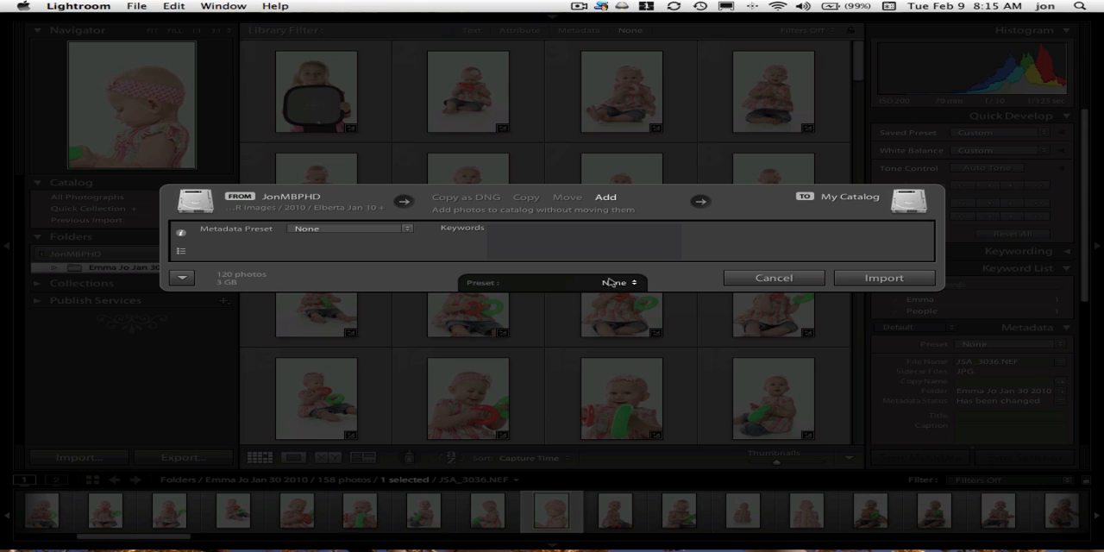
left_click(582, 242)
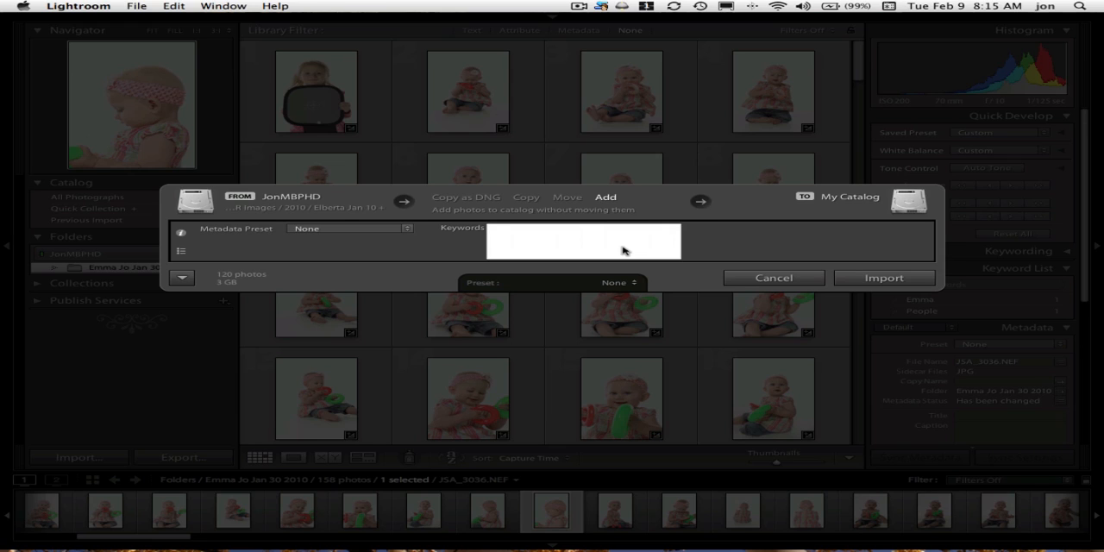
type("Elberta")
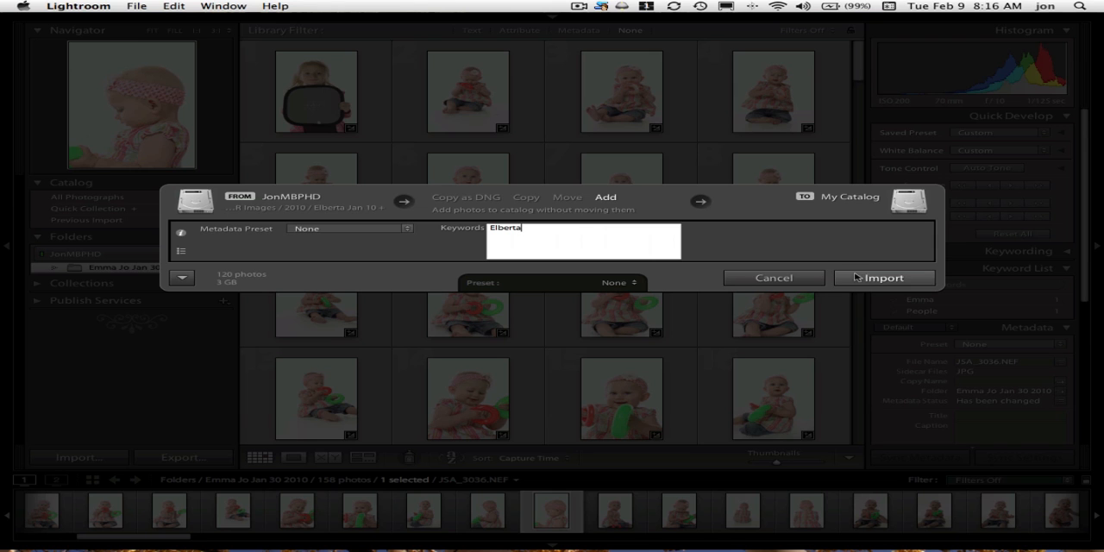
Step: Run the import and view the imported Elberta Jan 10 folder
left_click(883, 278)
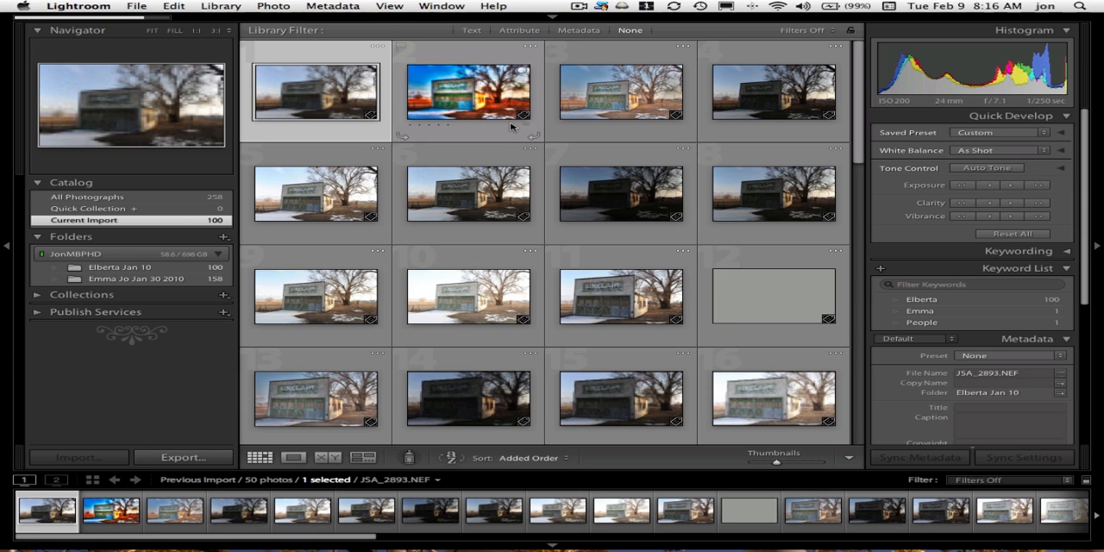
left_click(315, 90)
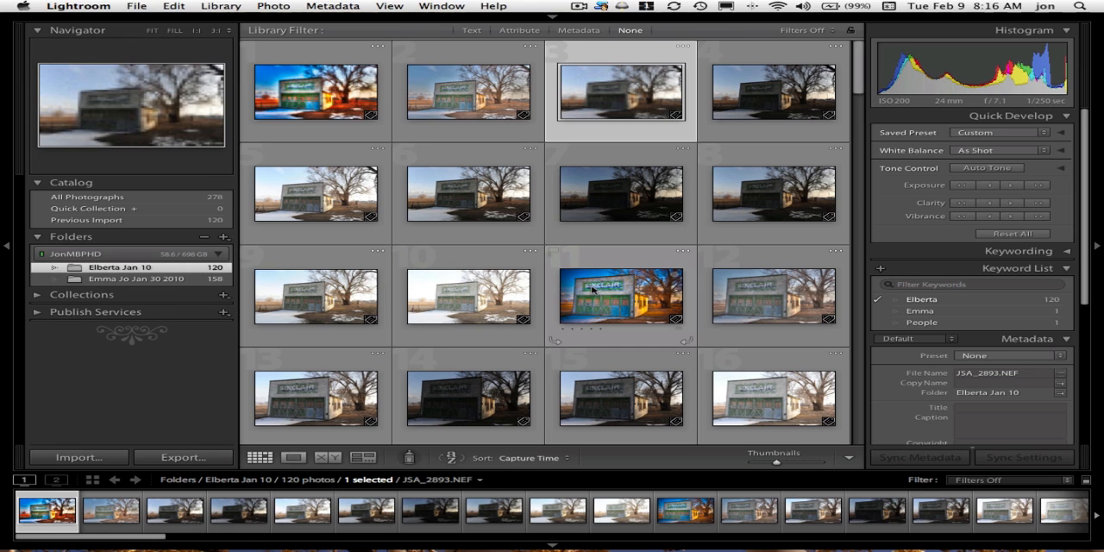
mouse_move(942, 292)
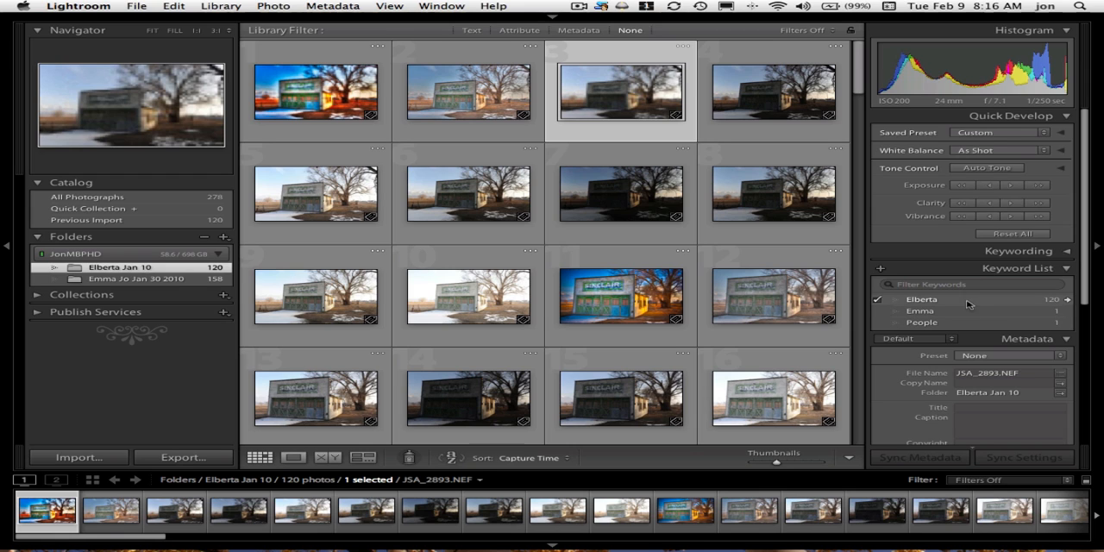
mouse_move(672, 299)
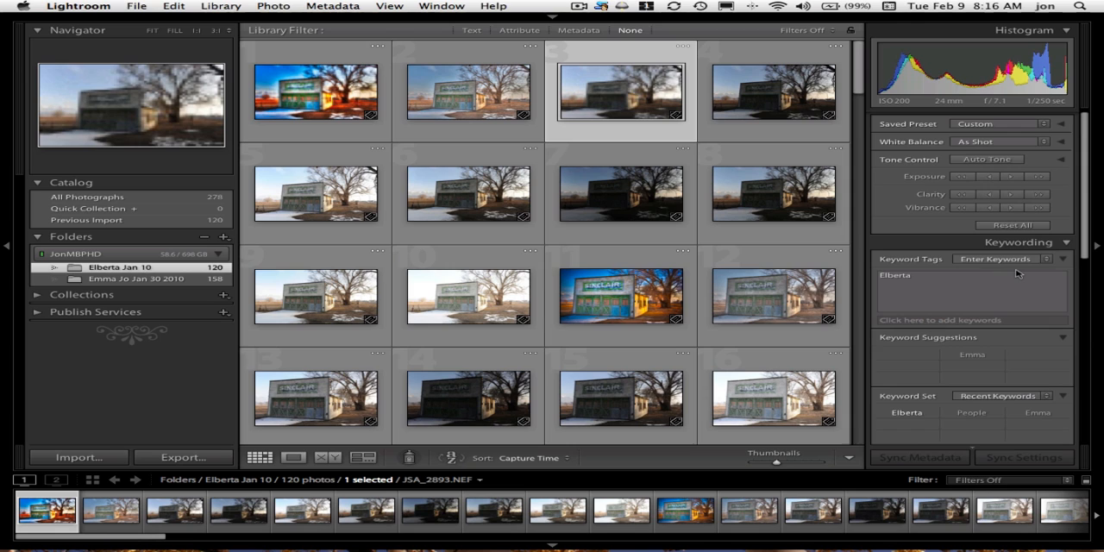
Step: Select photos 11 and 1, add the keyword Sinclair, and scroll the grid
left_click(619, 296)
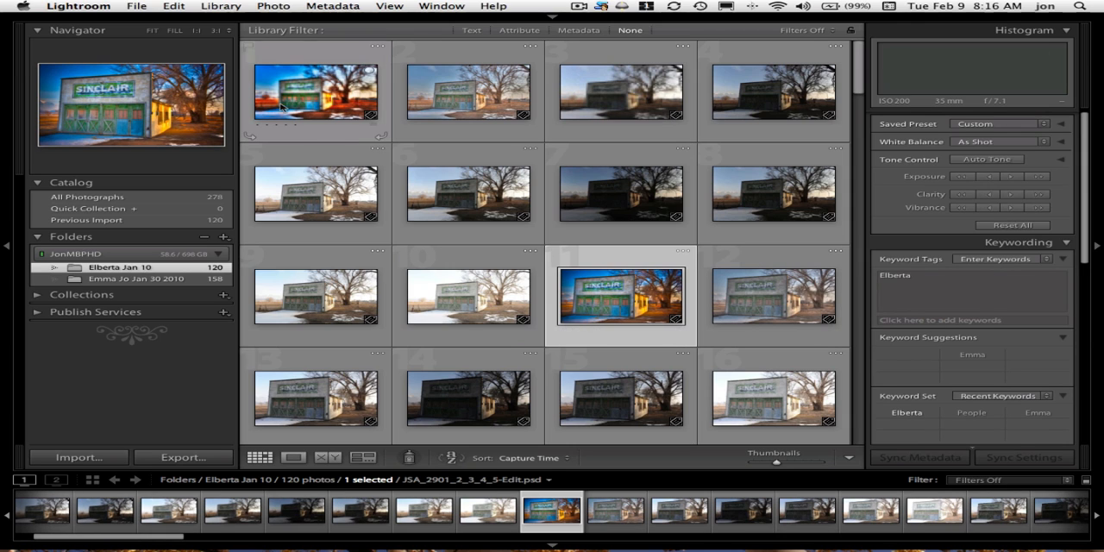
left_click(311, 100)
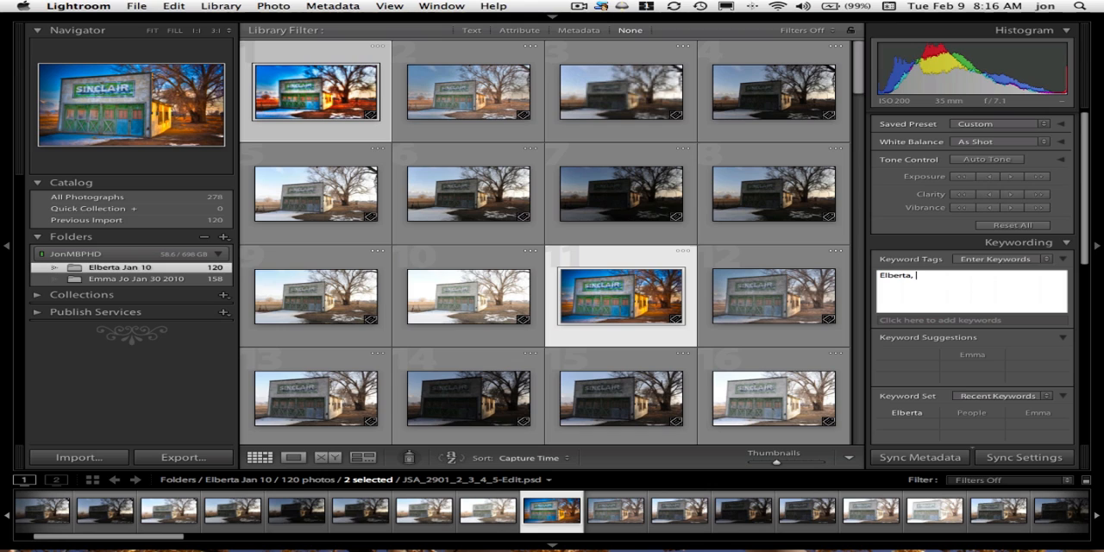
type("Sinclair")
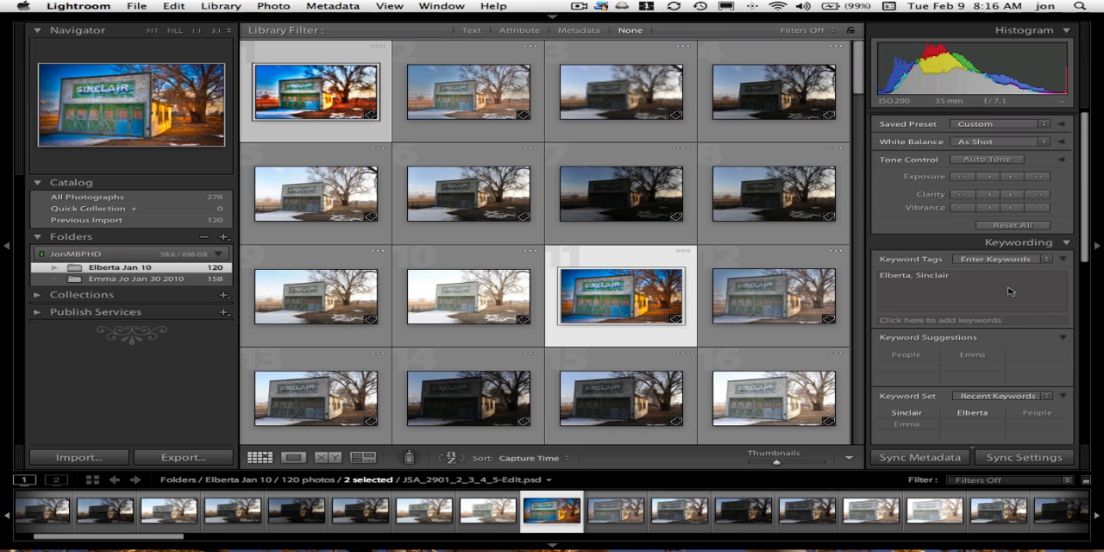
mouse_move(802, 300)
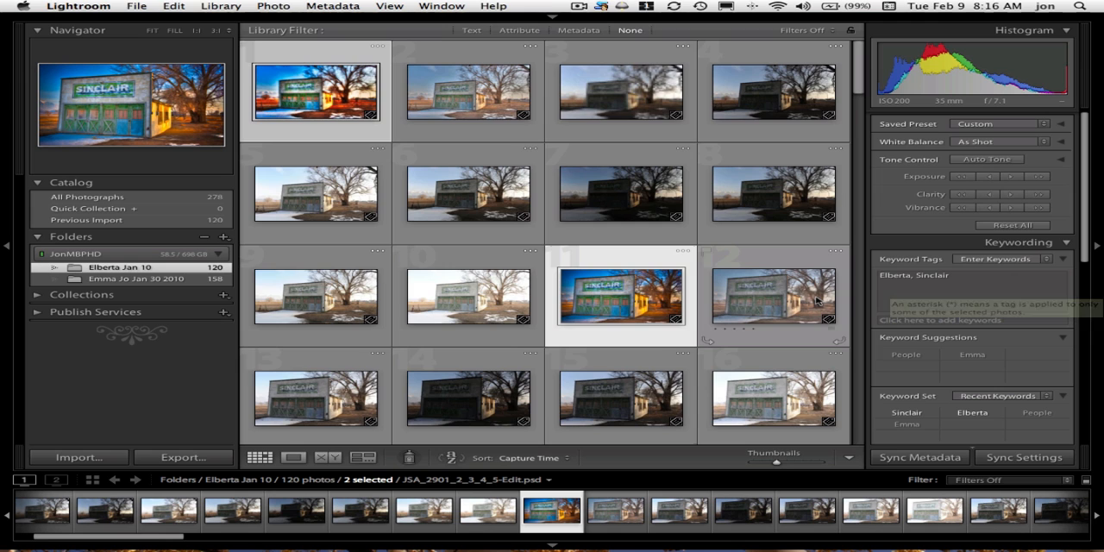
scroll("down", 3)
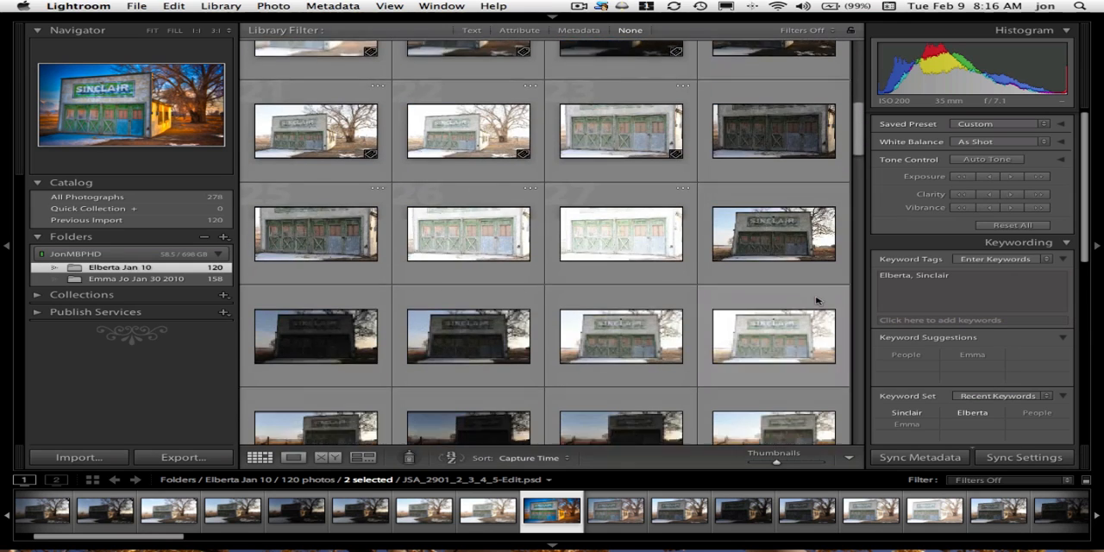
scroll("down", 3)
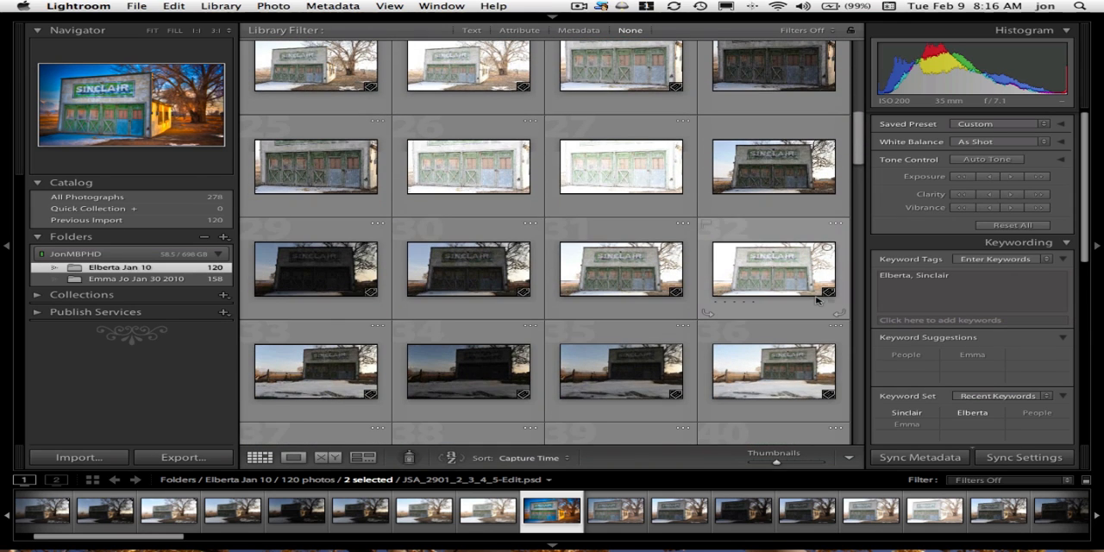